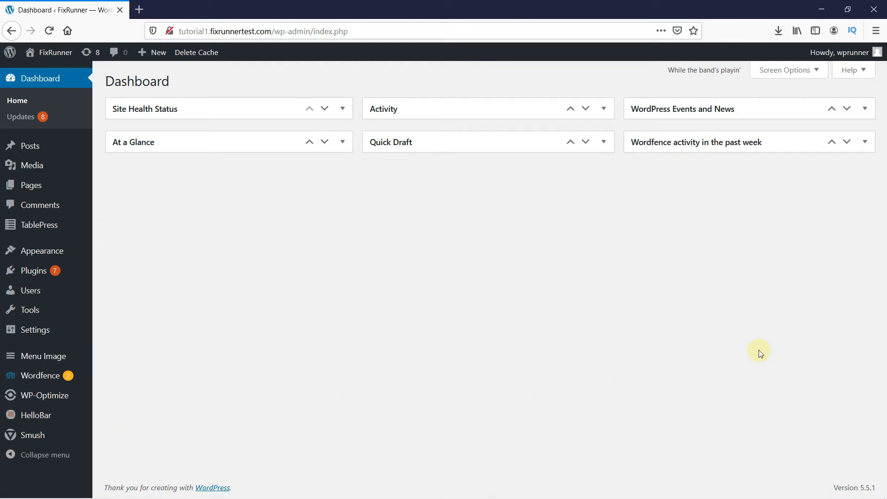
pyautogui.moveTo(33, 270)
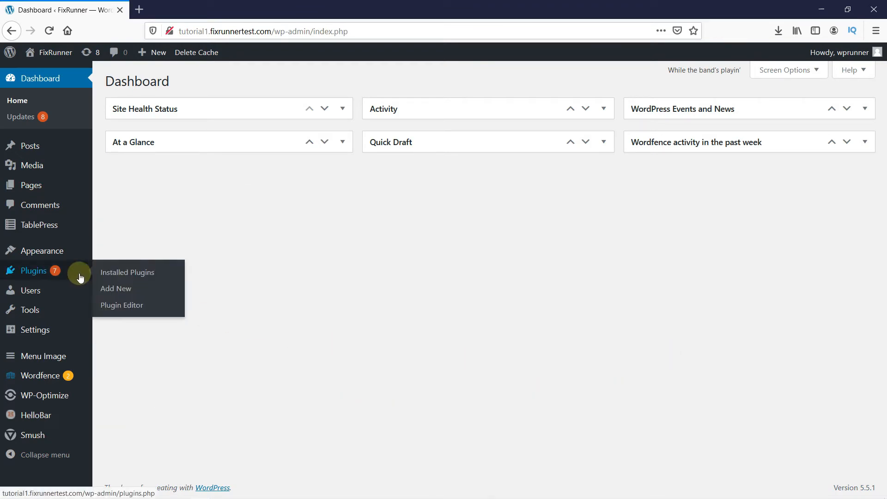
pyautogui.moveTo(116, 288)
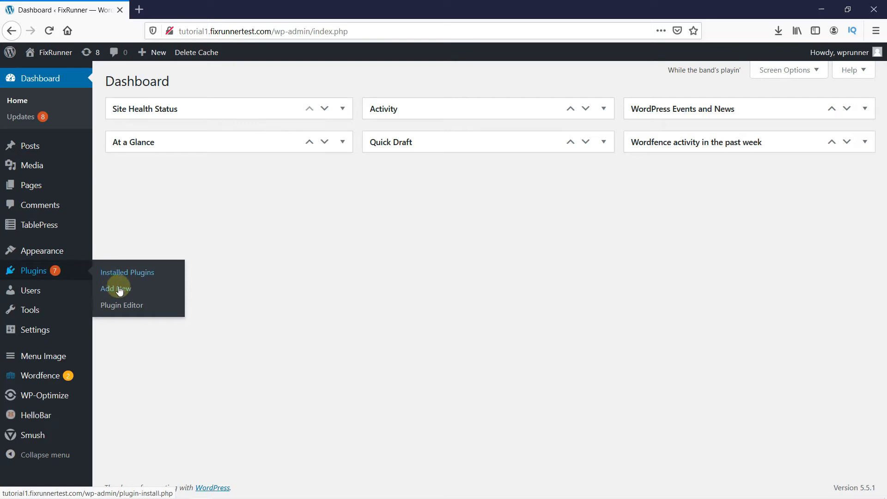
# Open the Add Plugins page from the Plugins menu in the admin sidebar
pyautogui.click(114, 289)
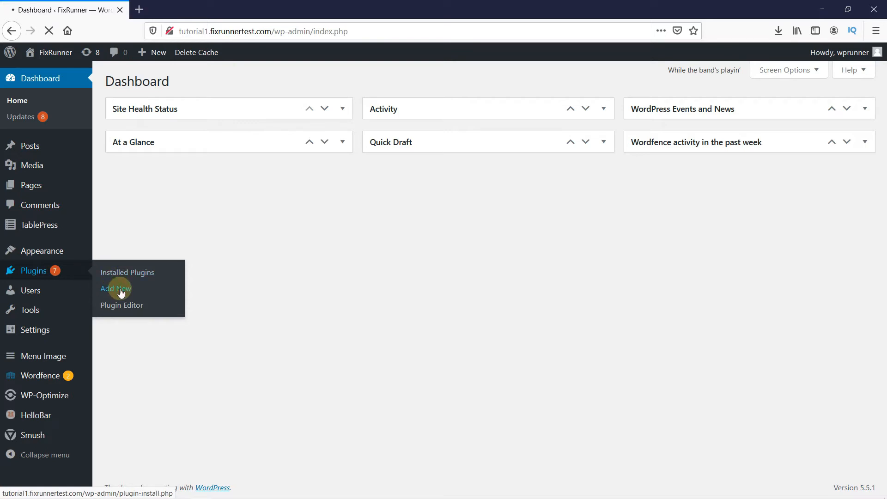
pyautogui.click(115, 288)
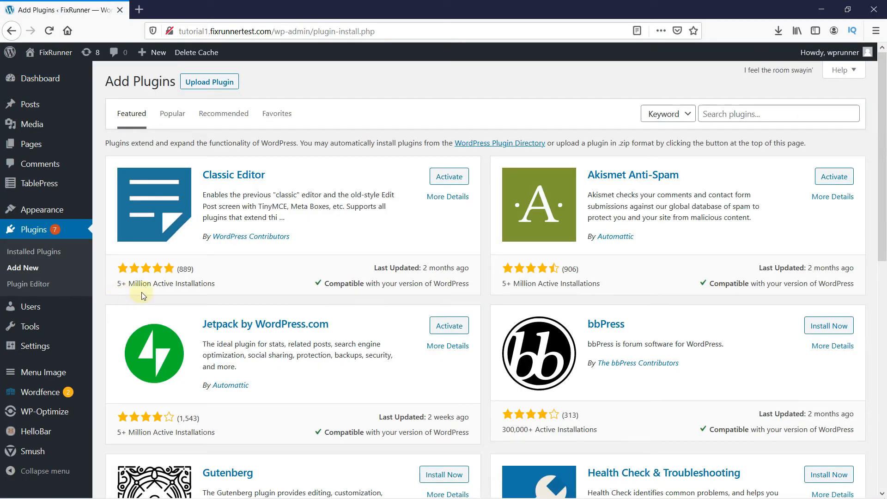
# Search the plugin directory for 'fast velocity minify'
pyautogui.click(778, 114)
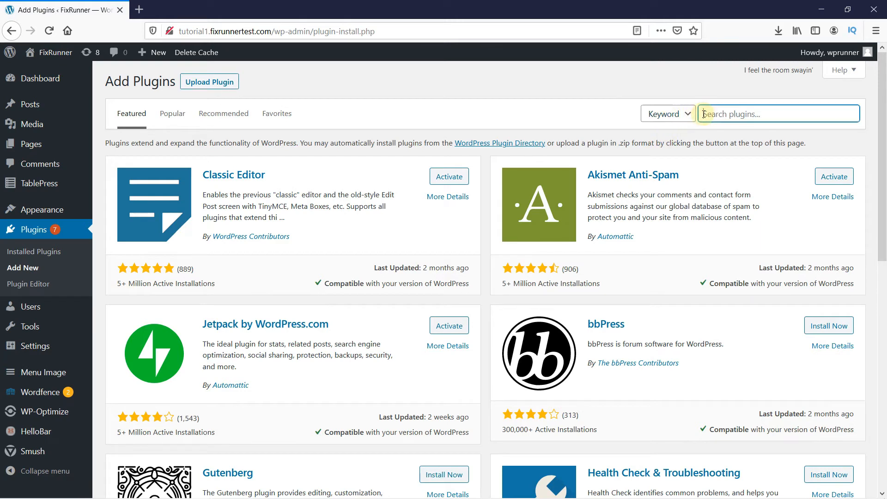
pyautogui.write('fast velocity')
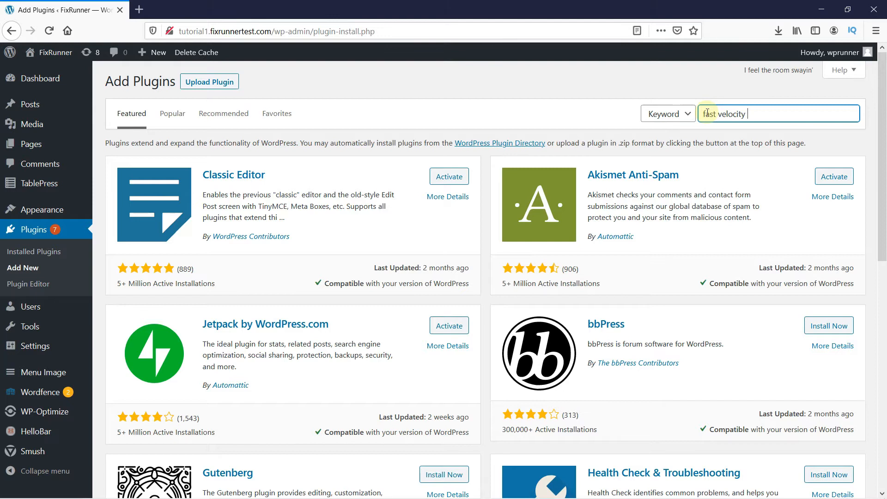
pyautogui.write('minify')
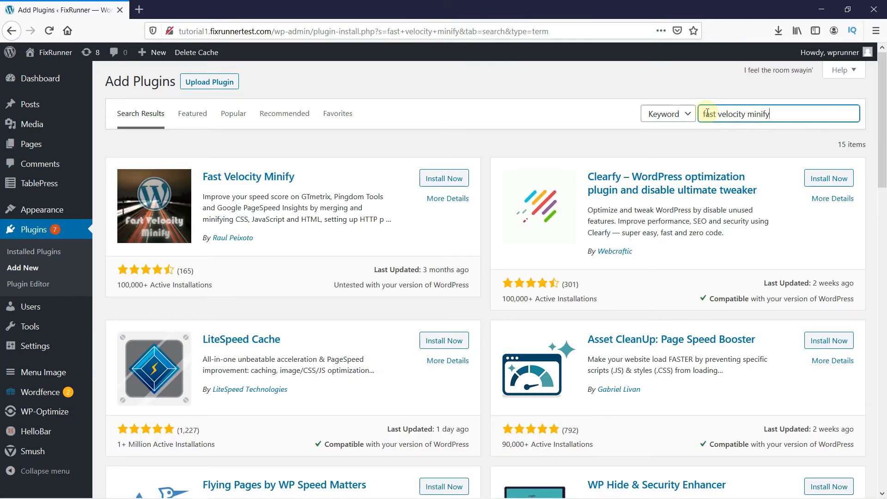
pyautogui.moveTo(312, 192)
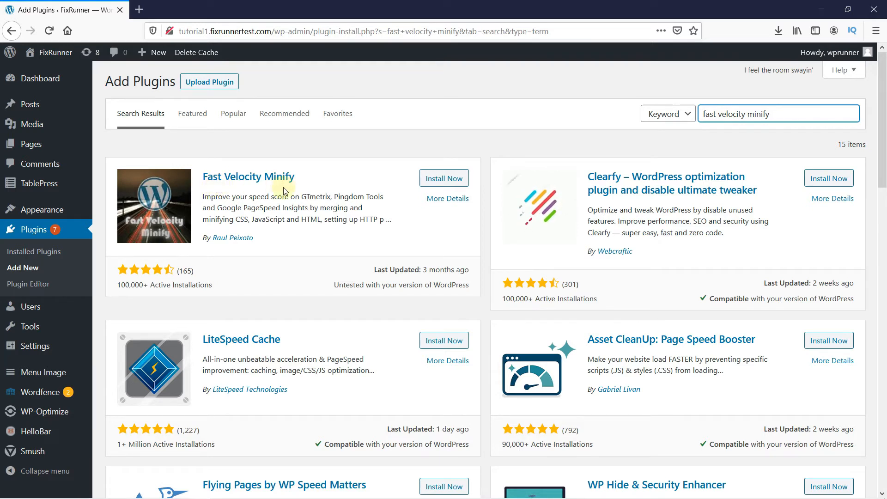
# Install Fast Velocity Minify from its search result card, then activate it
pyautogui.click(444, 179)
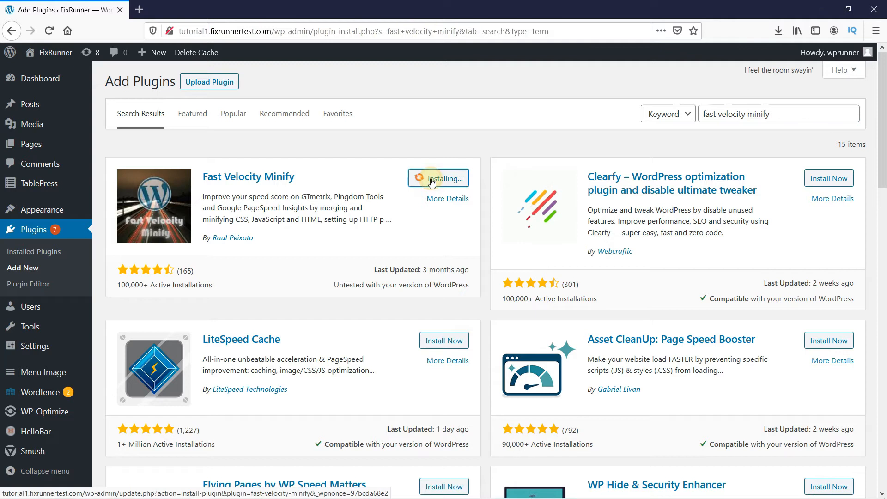
pyautogui.moveTo(329, 262)
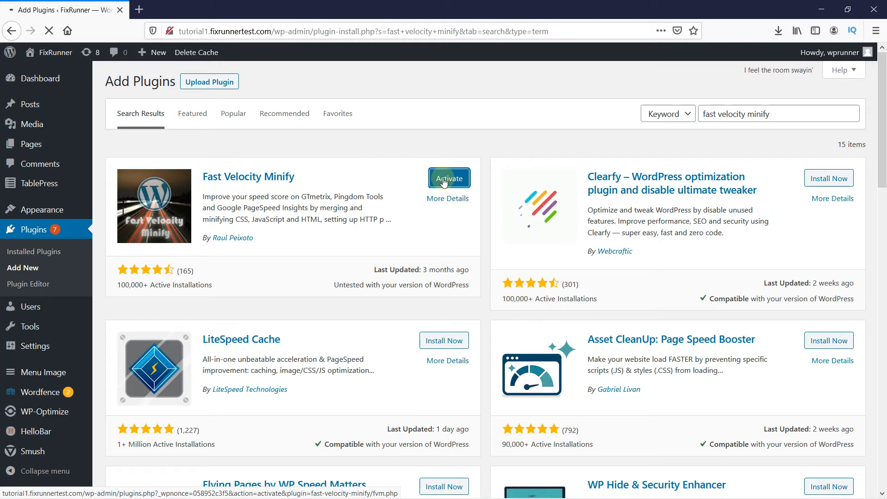
pyautogui.click(448, 177)
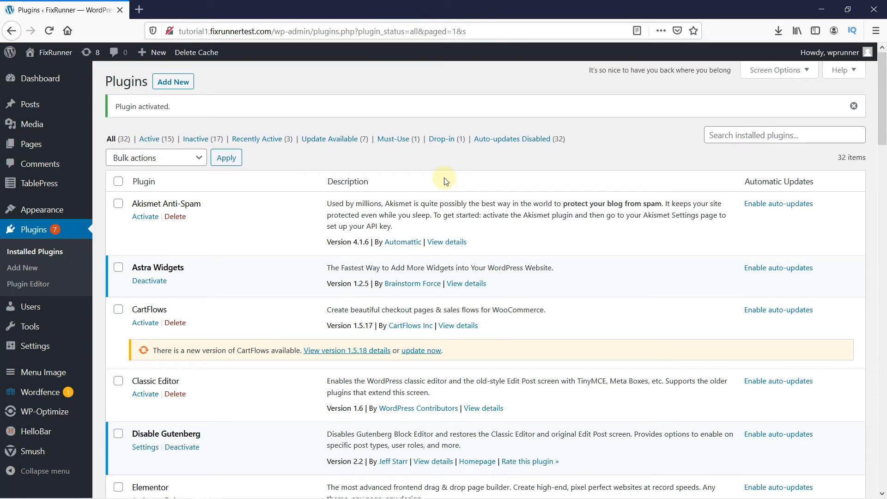
# Open Settings > Fast Velocity Minify from the admin sidebar
pyautogui.scroll(-3)
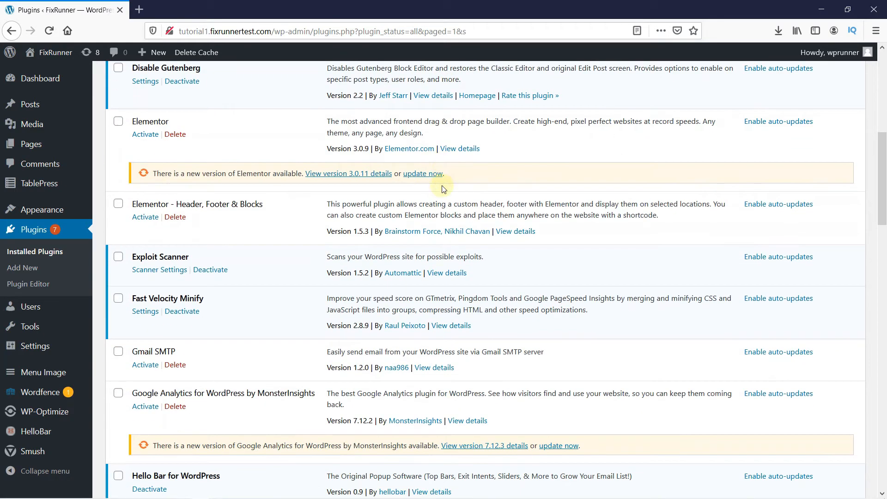
pyautogui.moveTo(149, 322)
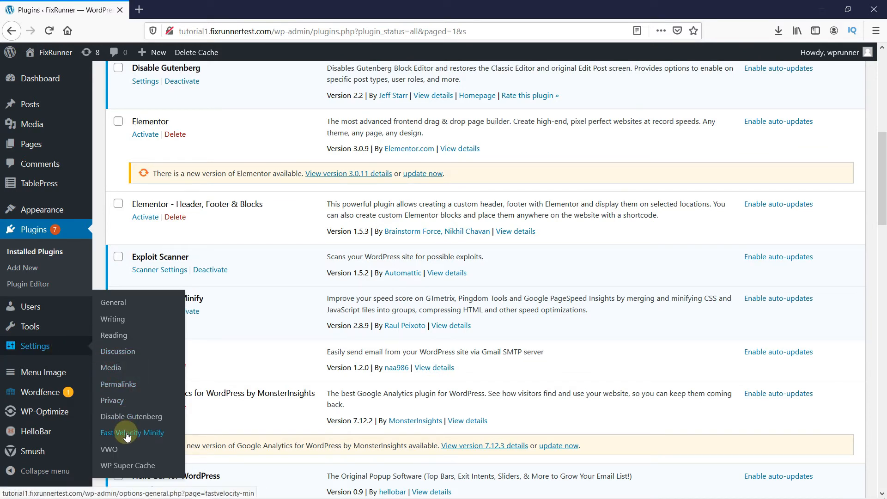
pyautogui.click(133, 432)
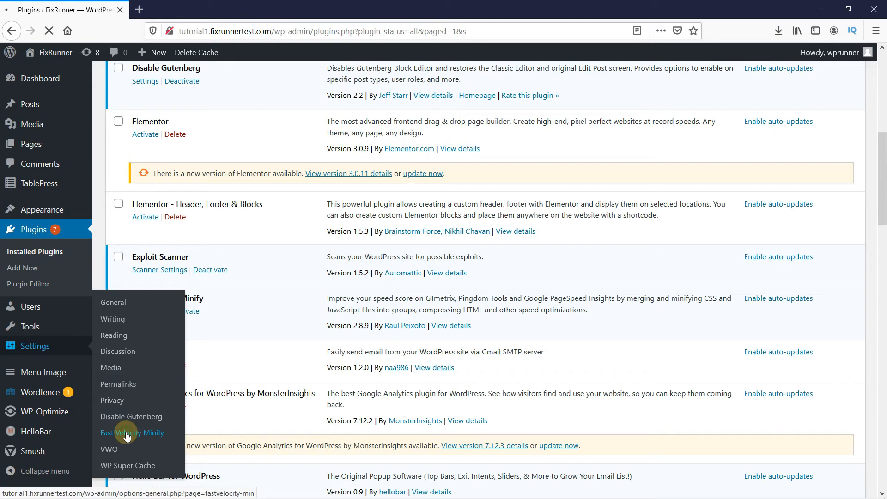
pyautogui.click(132, 432)
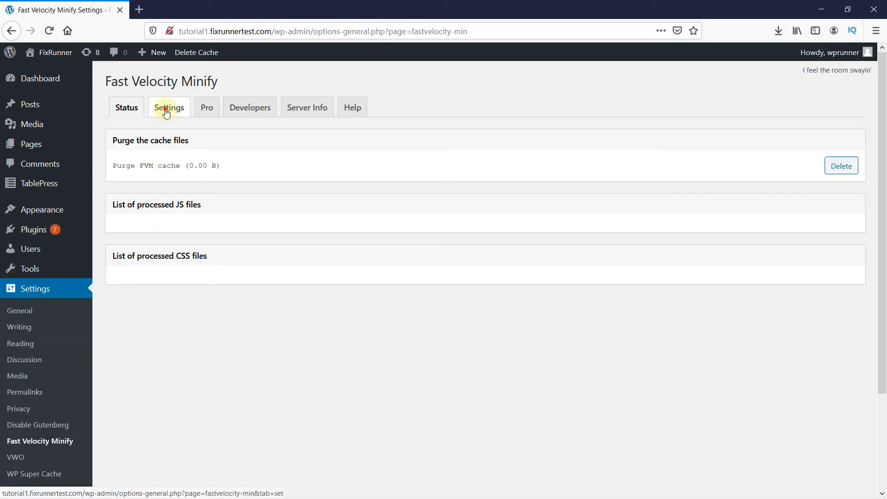
# Review the Settings tab's CSS options down to the CDN and cache location options
pyautogui.click(169, 107)
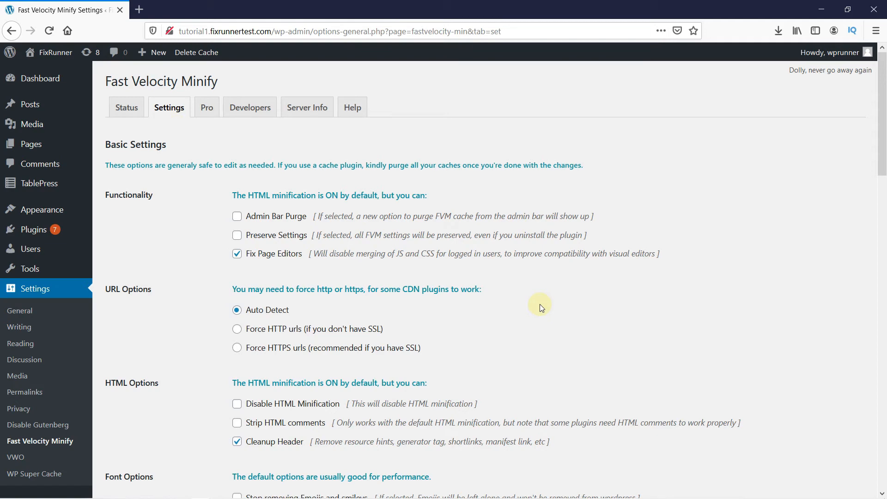
pyautogui.scroll(-3)
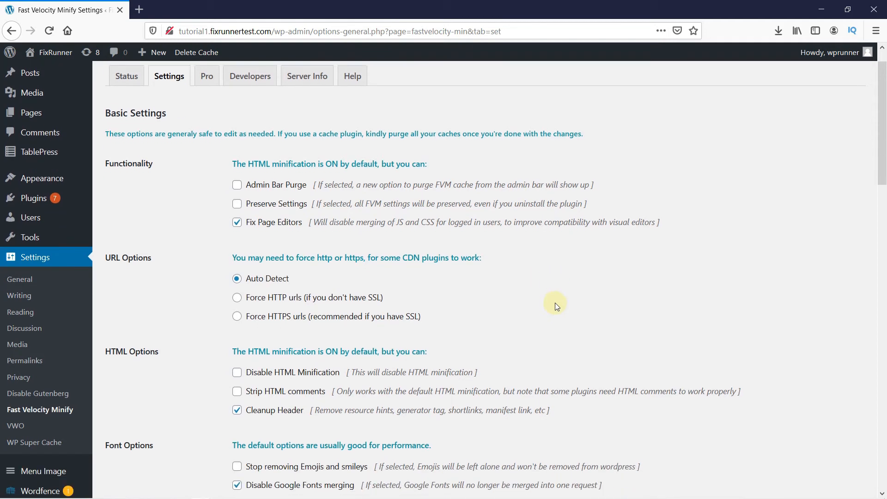
pyautogui.scroll(-3)
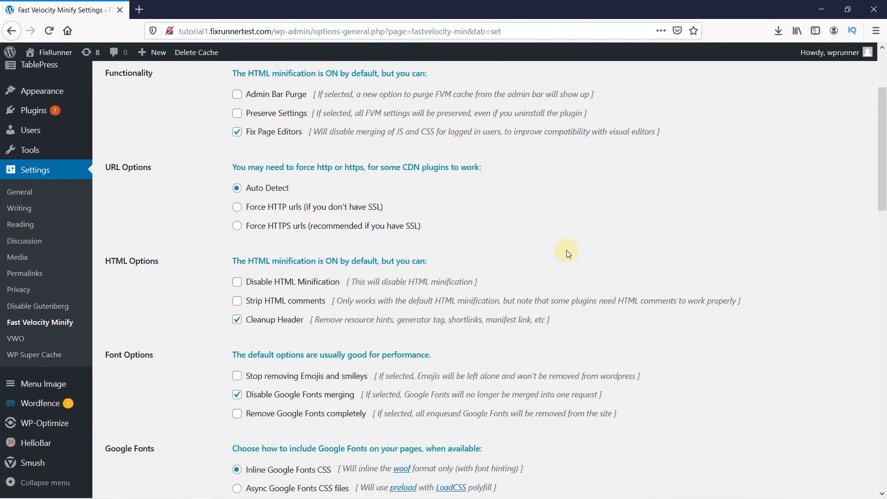
pyautogui.scroll(-3)
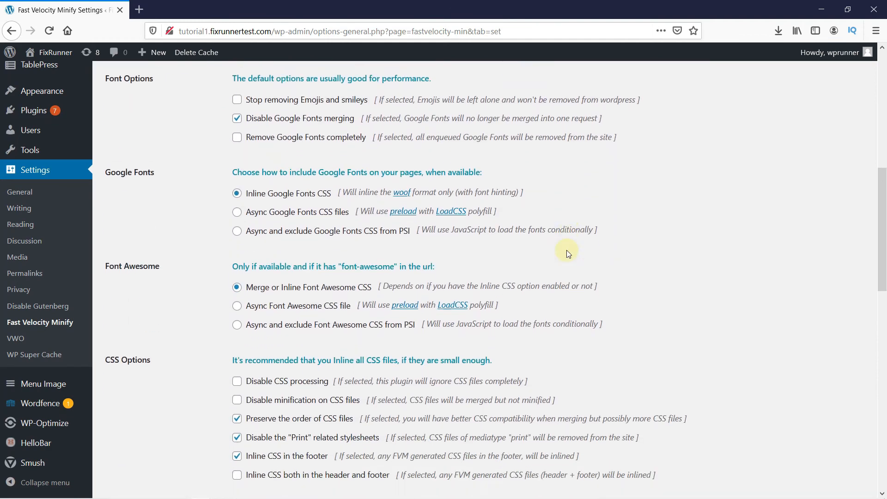
pyautogui.scroll(-3)
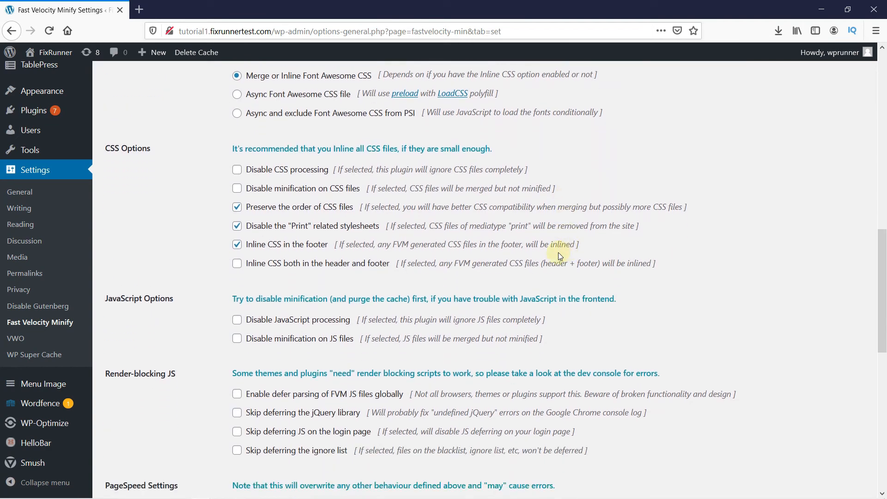
pyautogui.moveTo(141, 162)
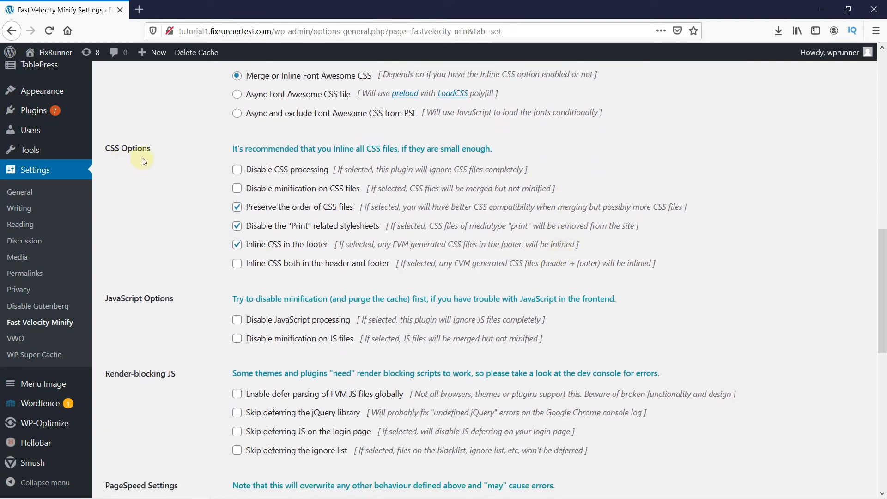
pyautogui.moveTo(234, 166)
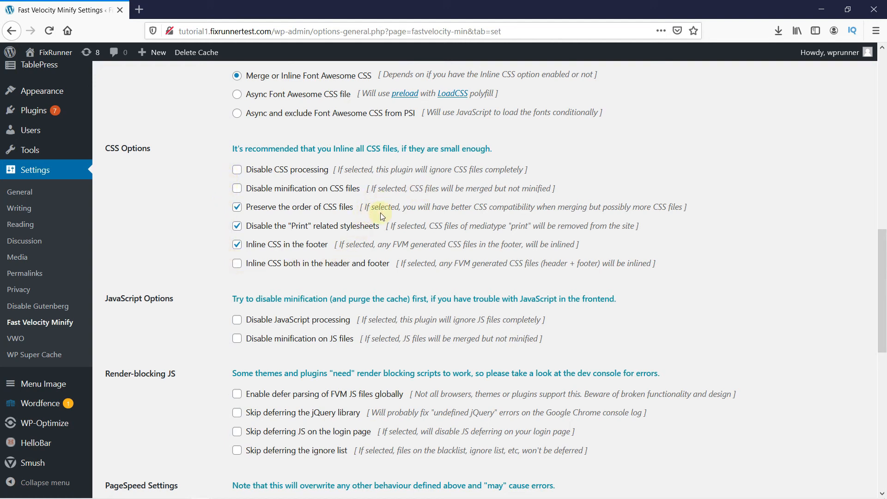
pyautogui.scroll(-3)
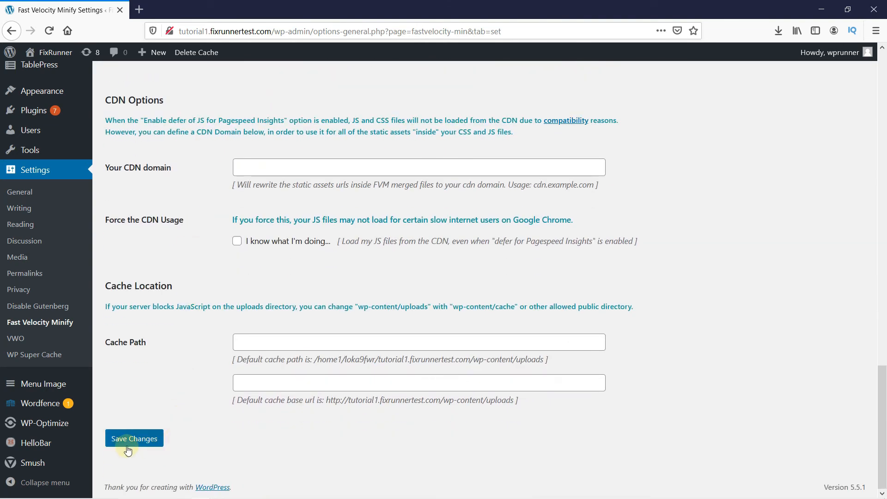
pyautogui.moveTo(140, 447)
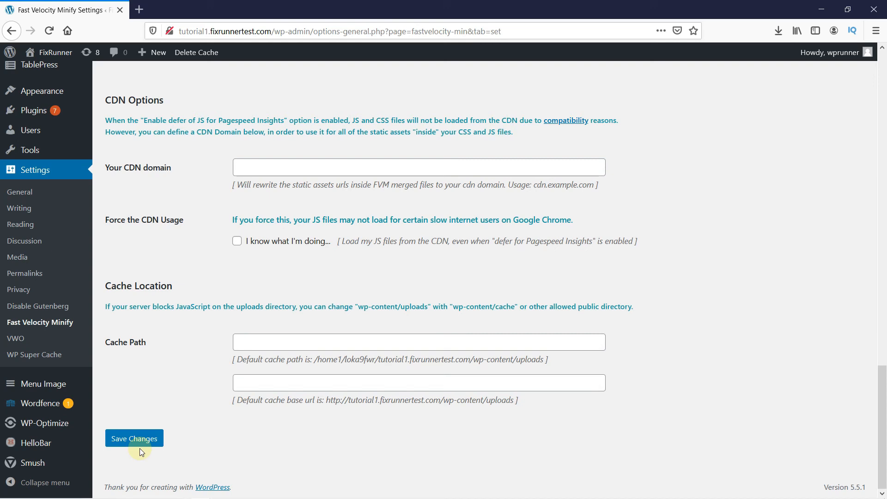
# Save the Fast Velocity Minify settings with Save Changes
pyautogui.click(134, 438)
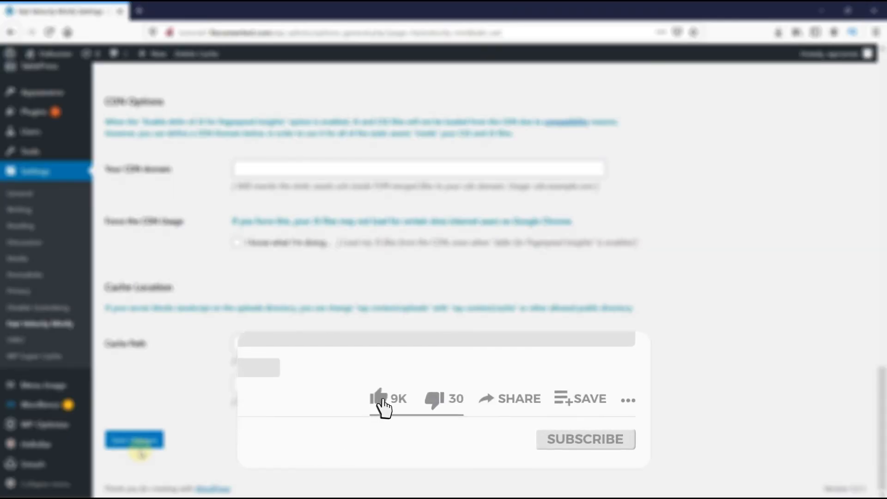
pyautogui.click(379, 398)
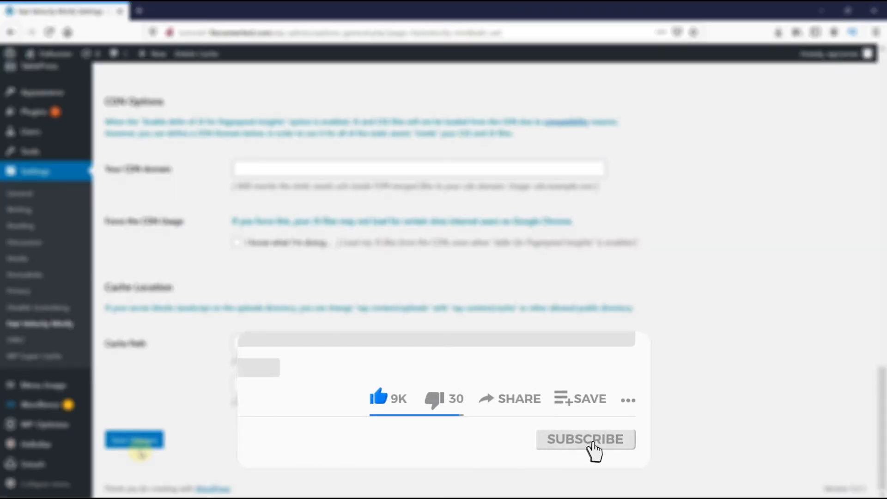
pyautogui.click(584, 439)
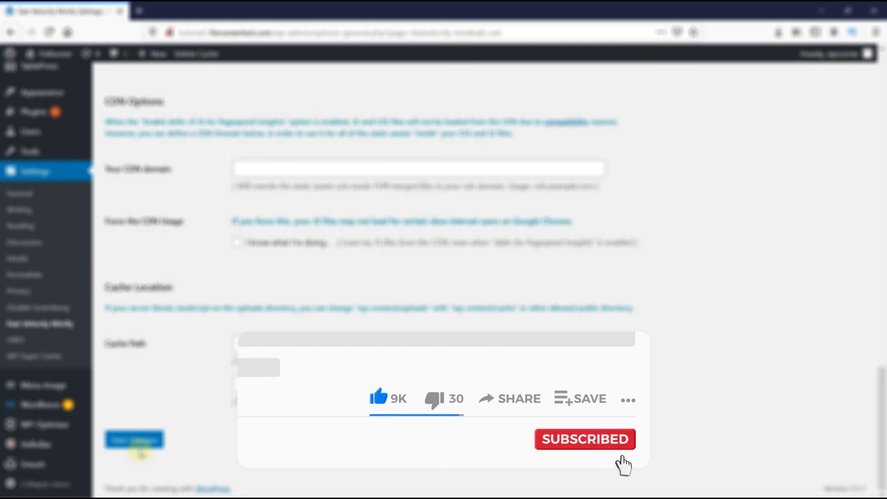